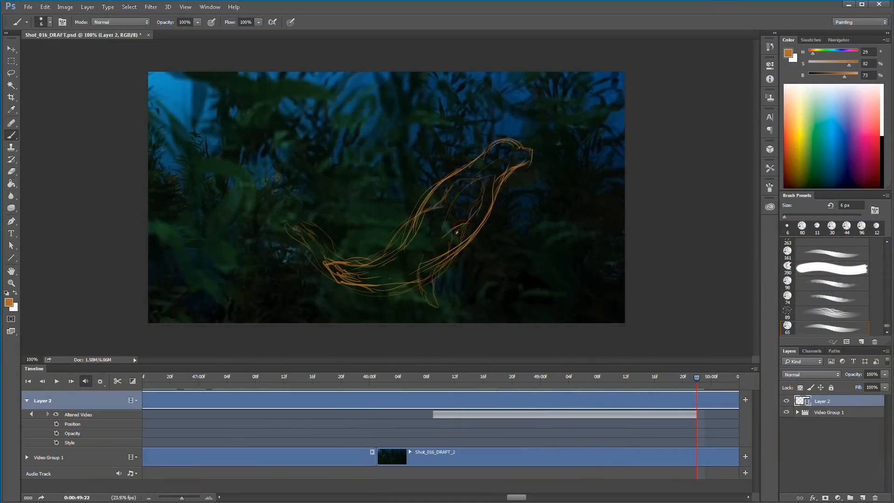
- Preview earlier and later frames of the seal sketch animation
left_click(11, 48)
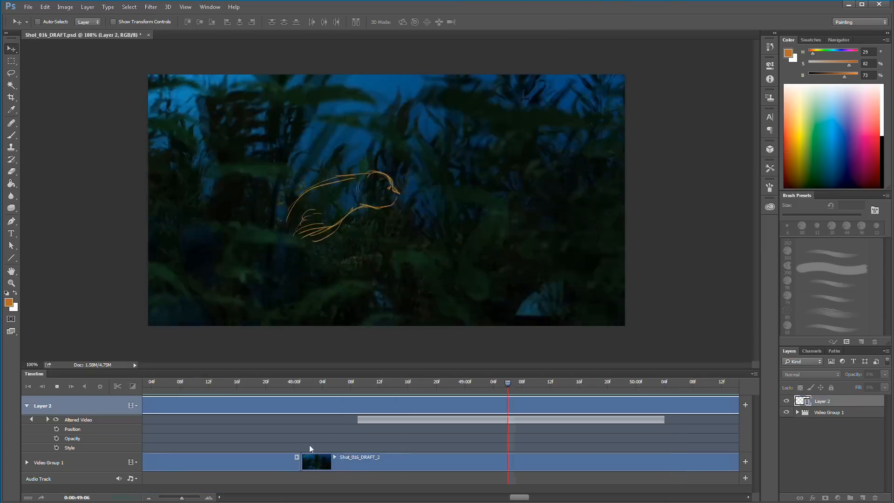
left_click(12, 135)
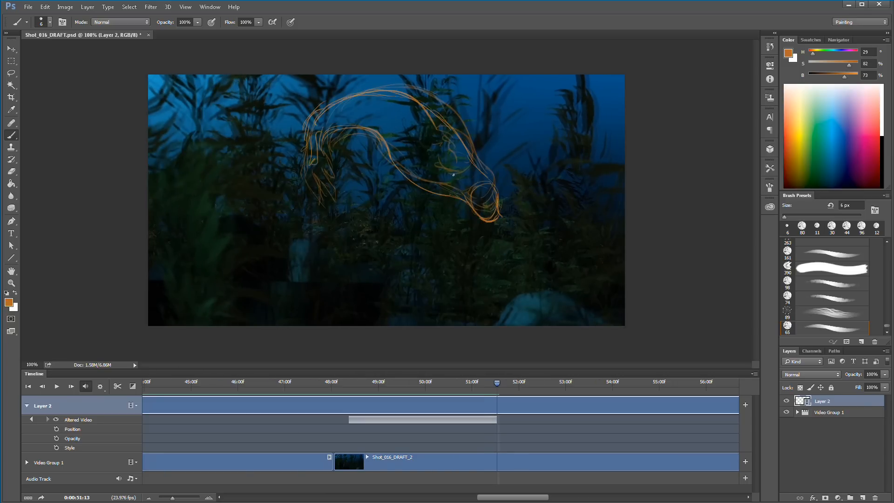
left_click(57, 386)
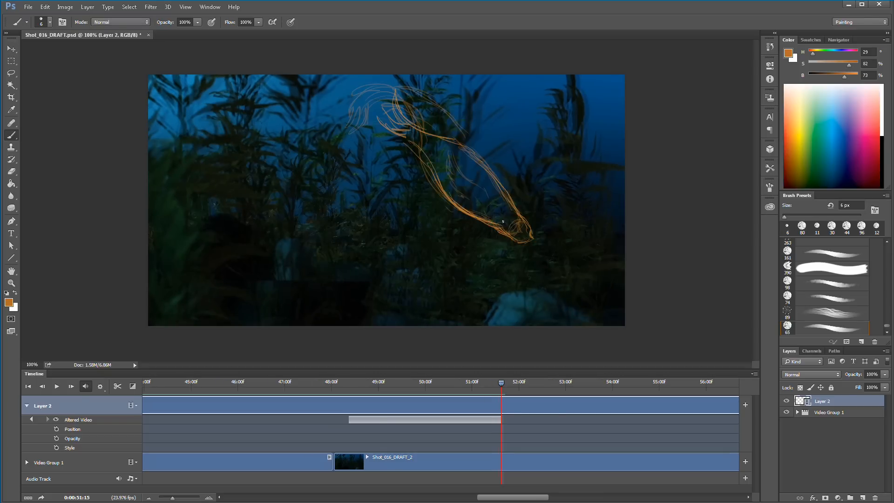
left_click(10, 48)
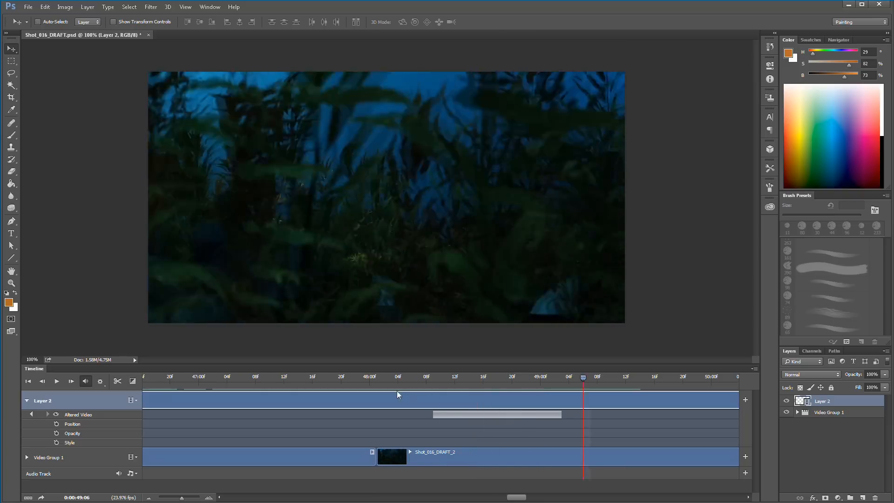
left_click(11, 135)
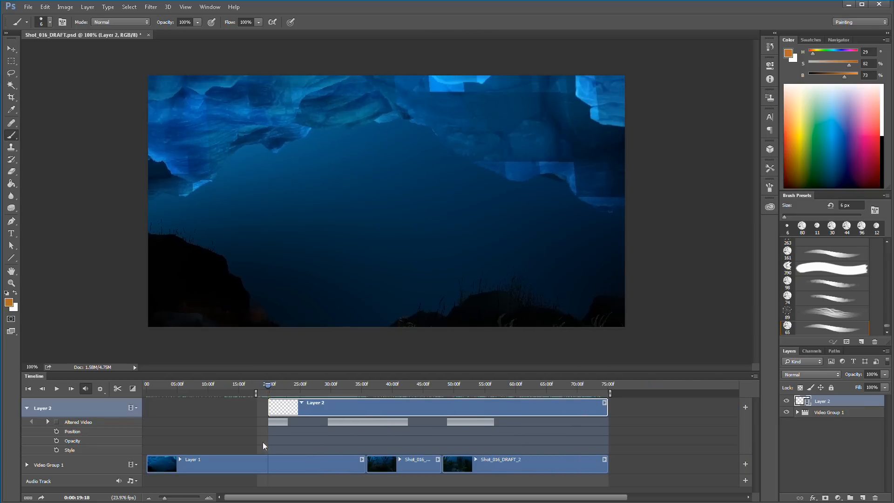
- Cancel the New dialog and open Shot_016_DRAFT from the Renders folder
left_click(27, 7)
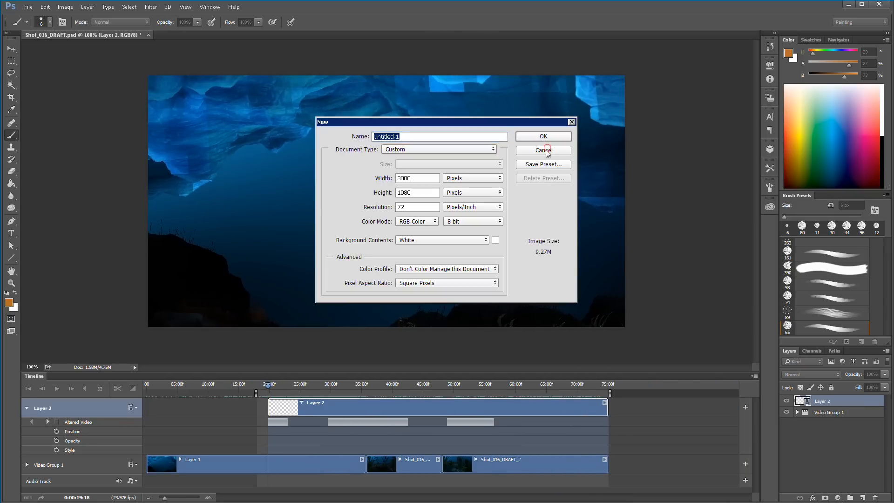
left_click(28, 7)
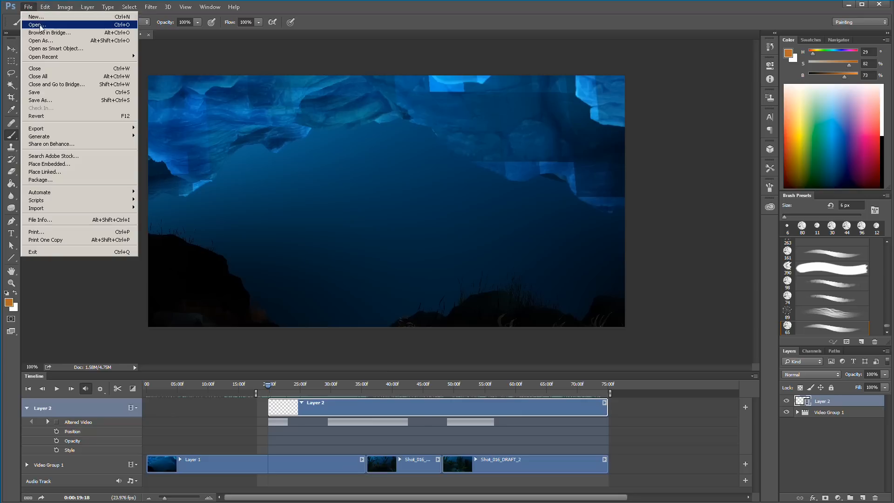
left_click(35, 25)
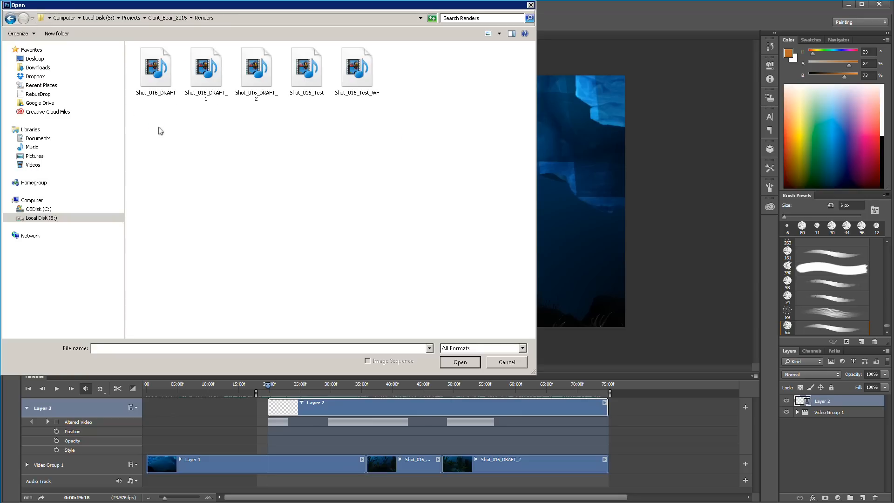
mouse_move(214, 104)
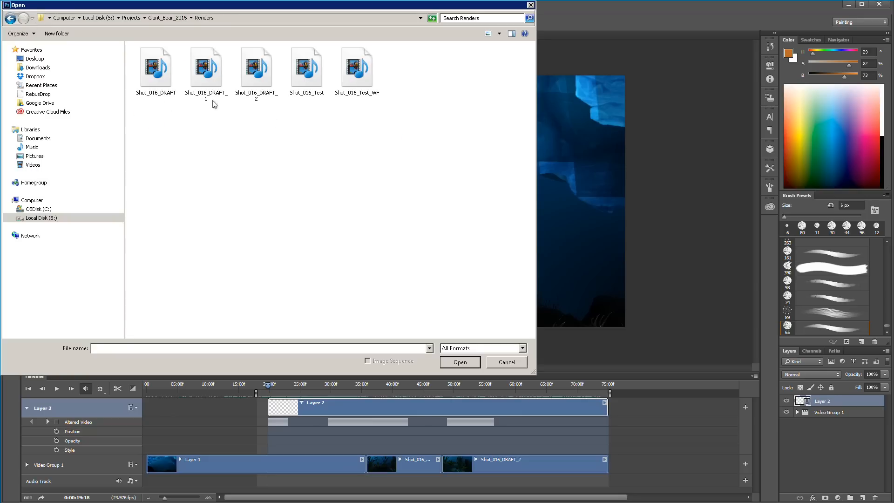
left_click(155, 65)
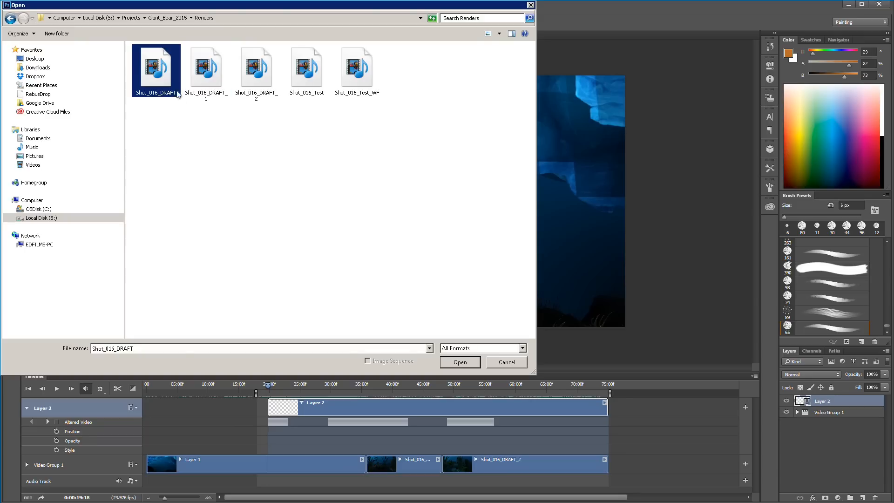
mouse_move(262, 125)
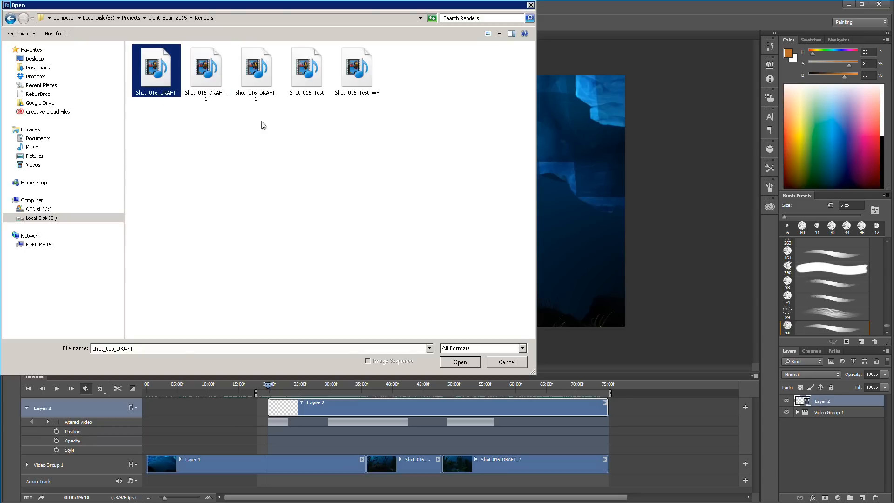
left_click(459, 361)
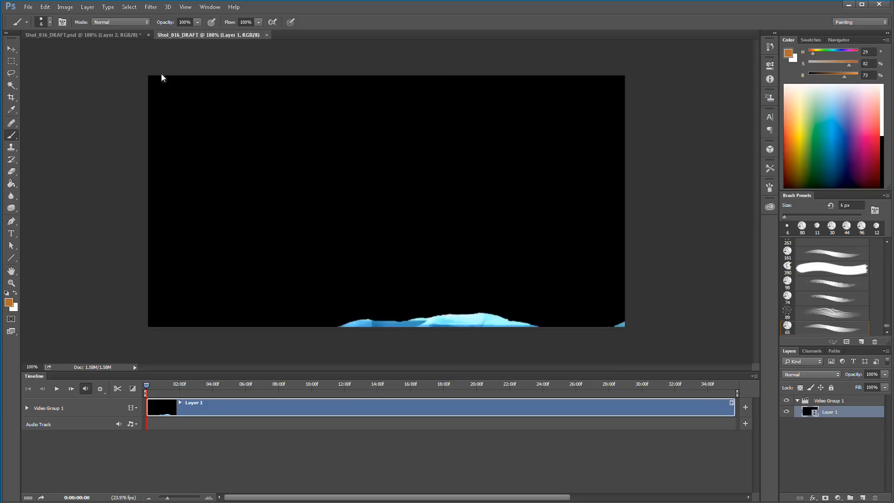
- Scrub through the Shot_016_DRAFT clip from its middle to its end
left_click(335, 384)
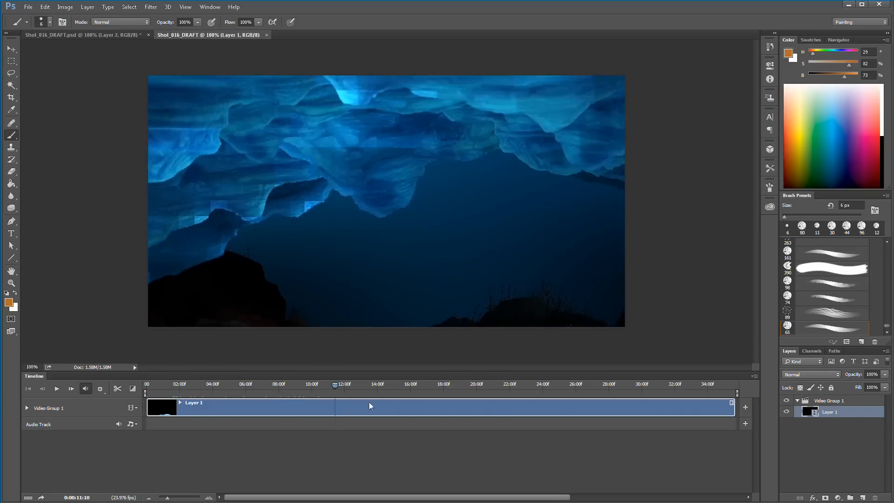
left_click(276, 383)
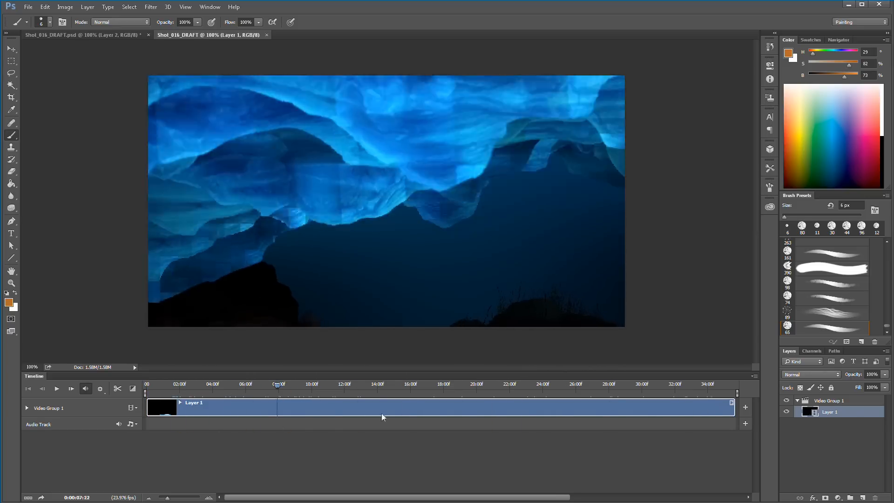
left_click(504, 383)
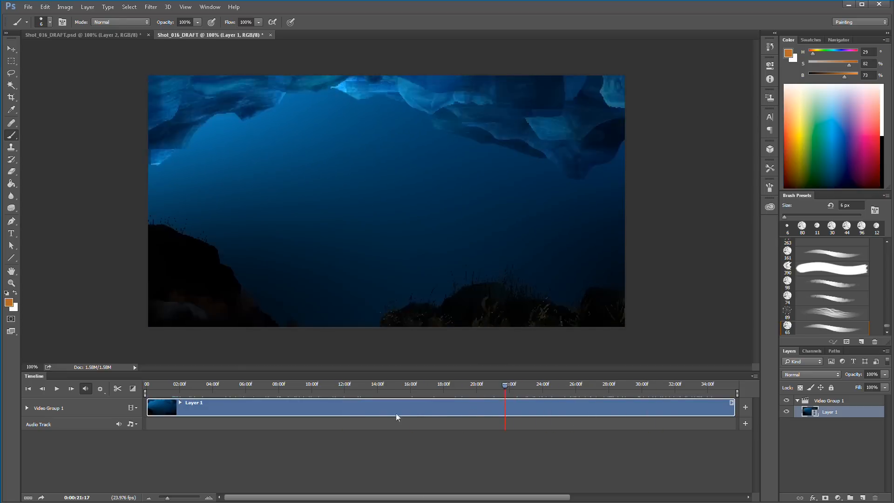
left_click(712, 384)
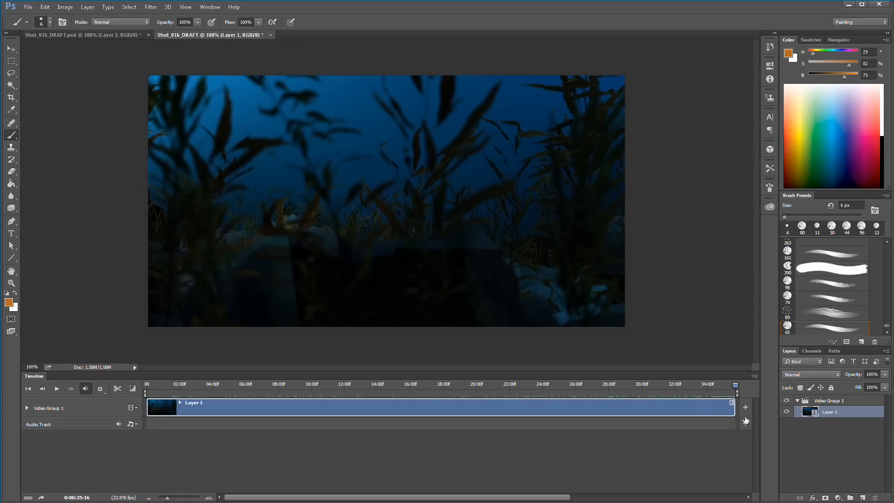
- Append Shot_016_DRAFT_1 and then Shot_016_DRAFT_2 to Video Group 1
left_click(28, 7)
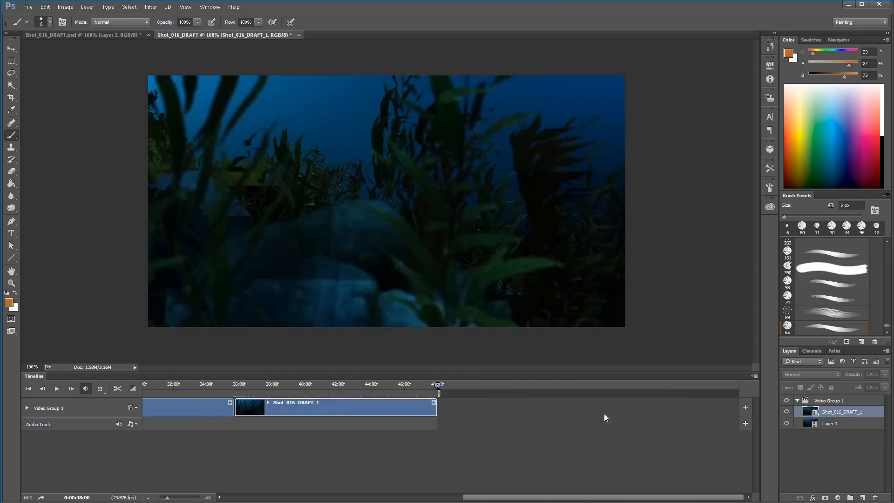
left_click(28, 7)
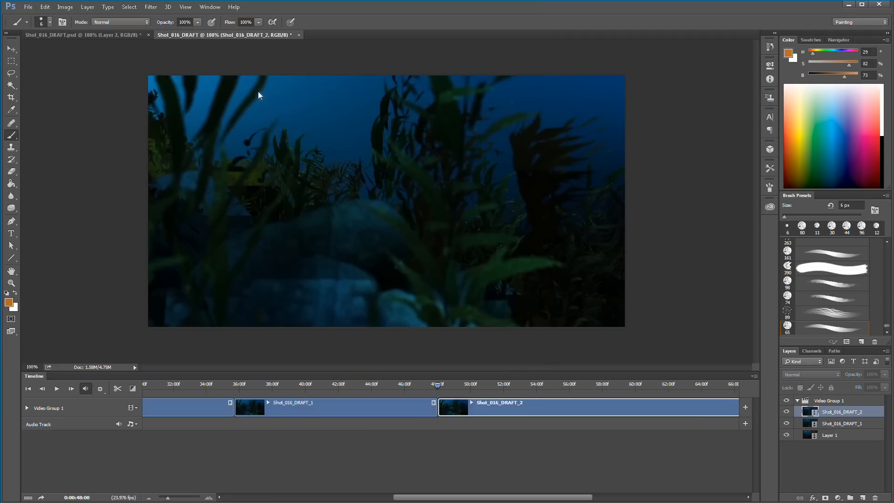
left_click(579, 384)
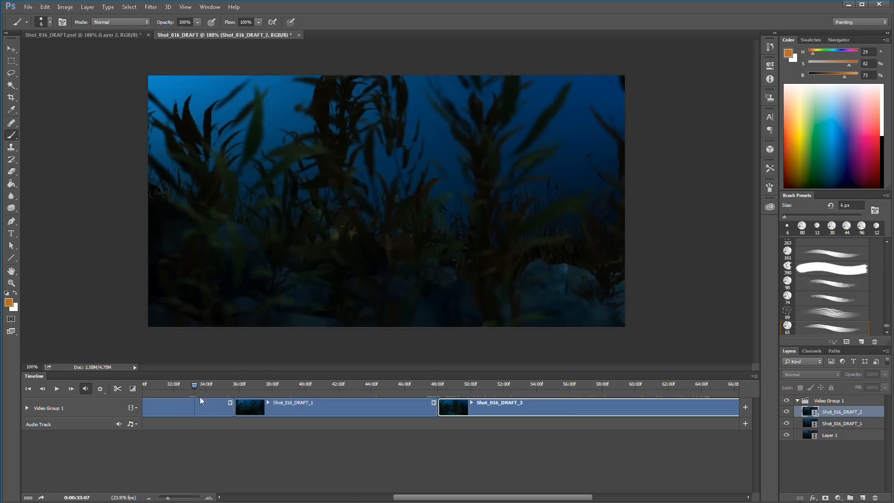
- Add a blank video layer and paint an orange zigzag on an early frame
left_click(87, 6)
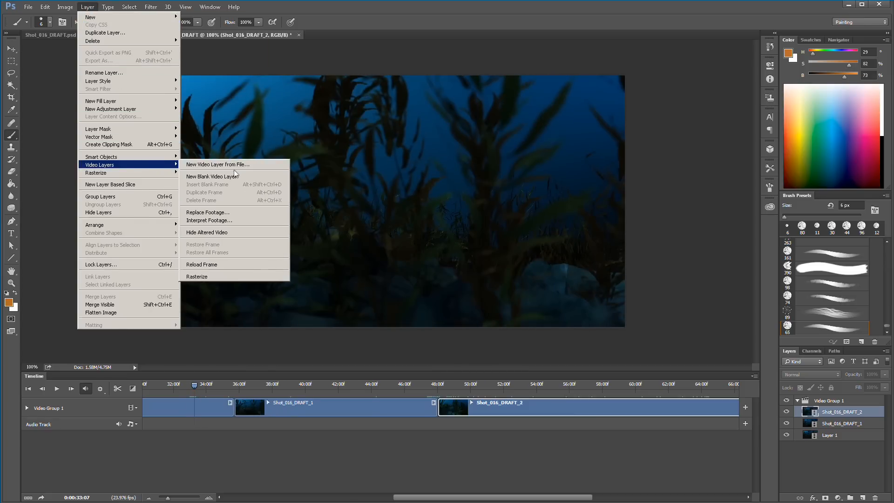
left_click(211, 176)
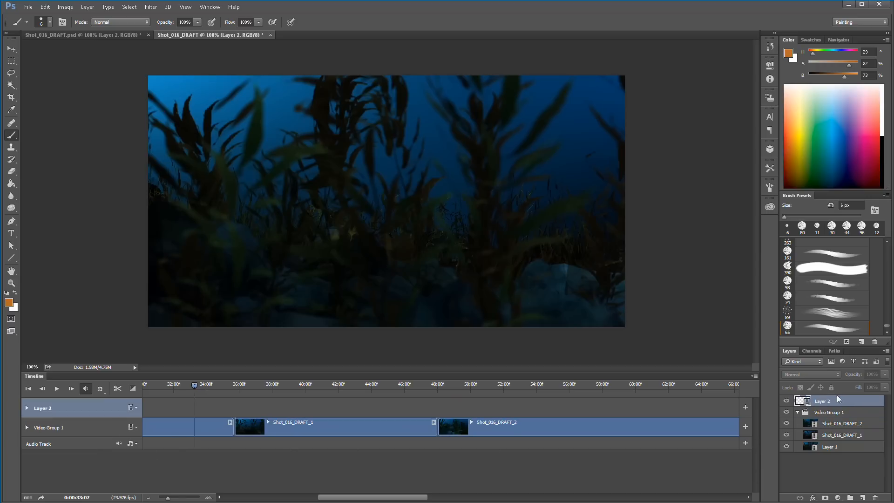
mouse_move(185, 496)
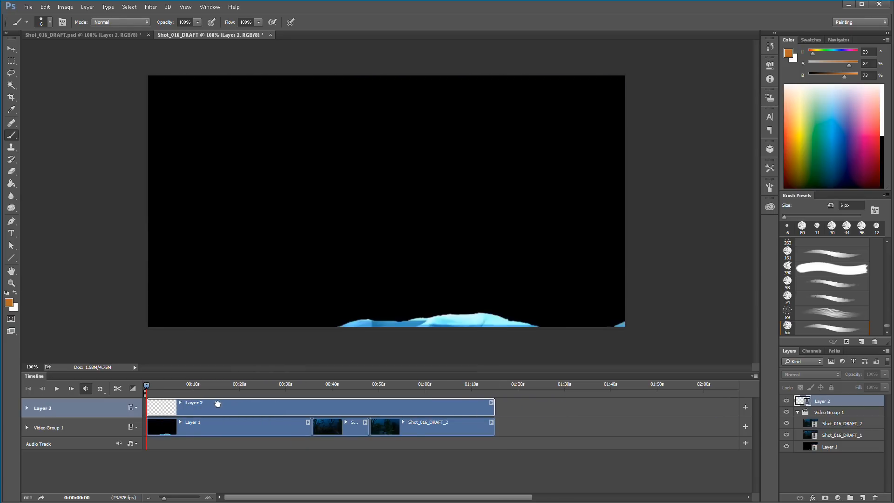
left_click(239, 384)
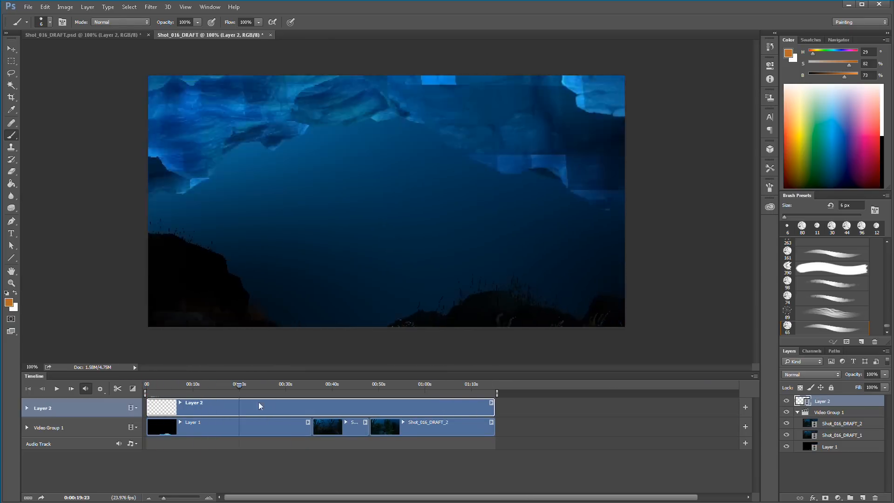
left_click(165, 384)
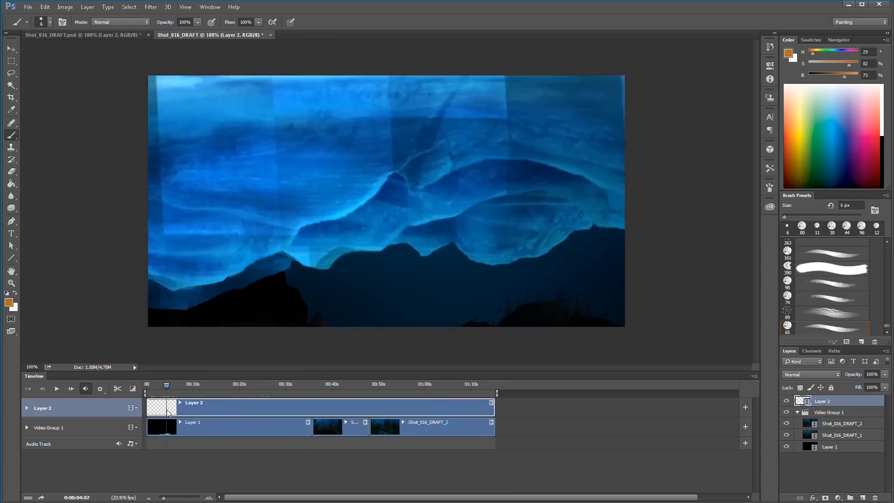
left_click(27, 408)
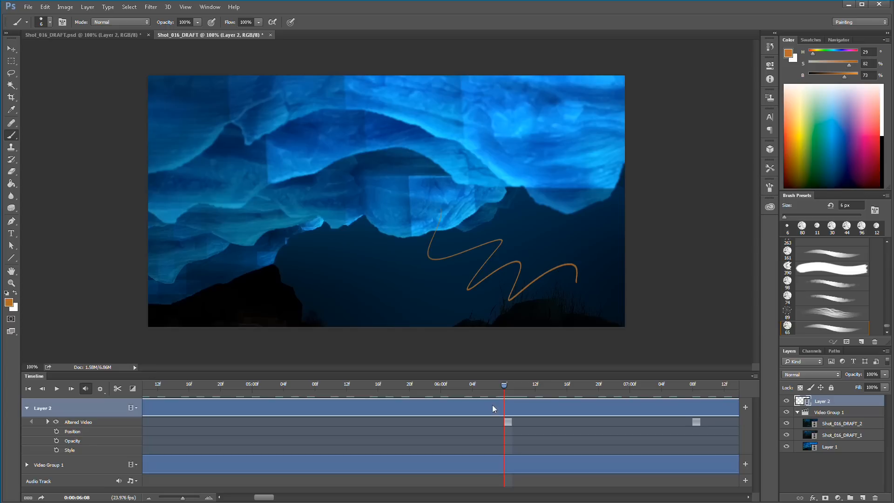
- Browse Layer > Video Layers, then launch Edit > Keyboard Shortcuts and Menus
left_click(87, 6)
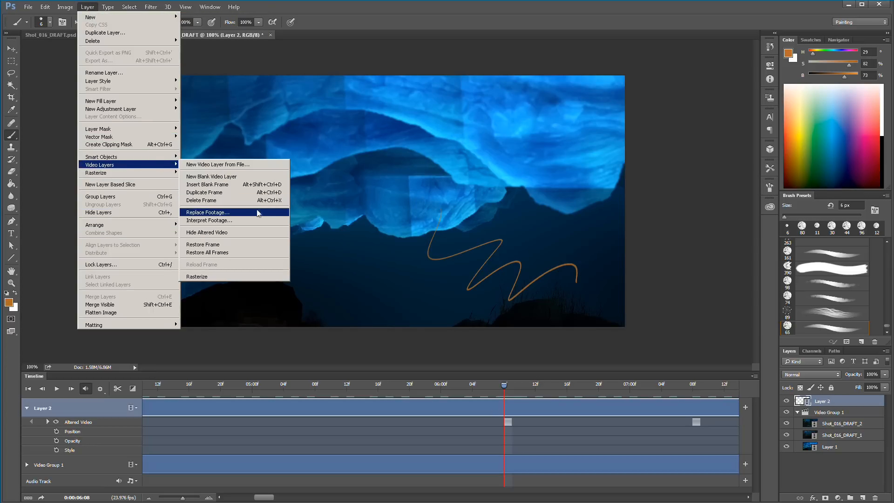
mouse_move(256, 200)
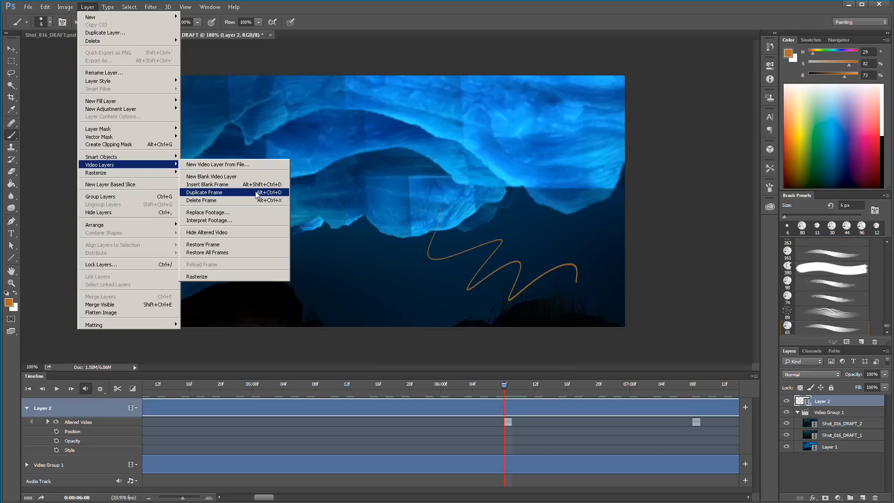
mouse_move(233, 184)
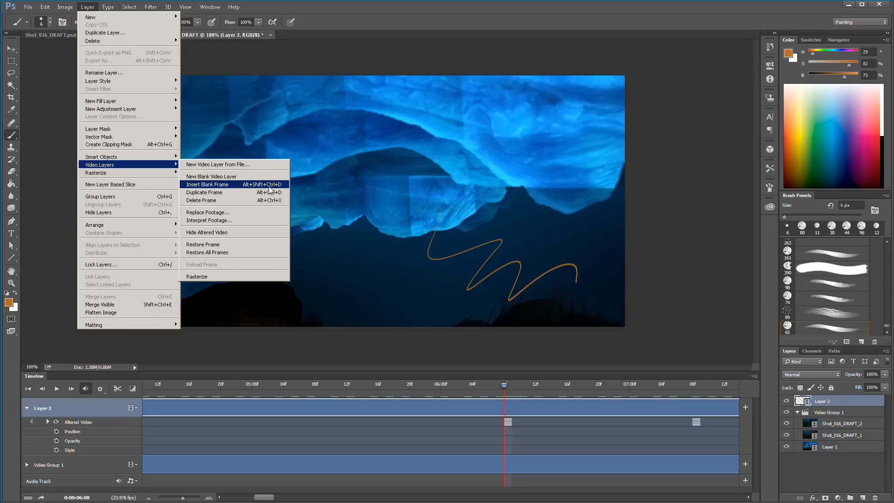
mouse_move(211, 175)
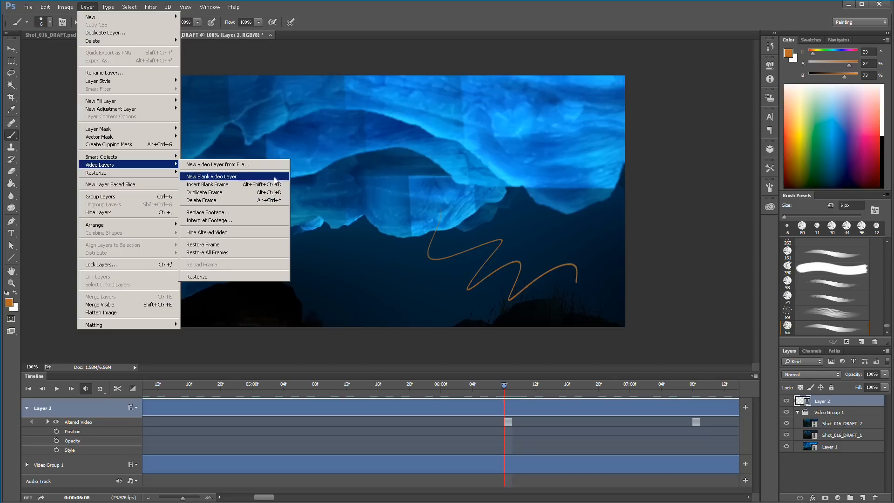
mouse_move(99, 304)
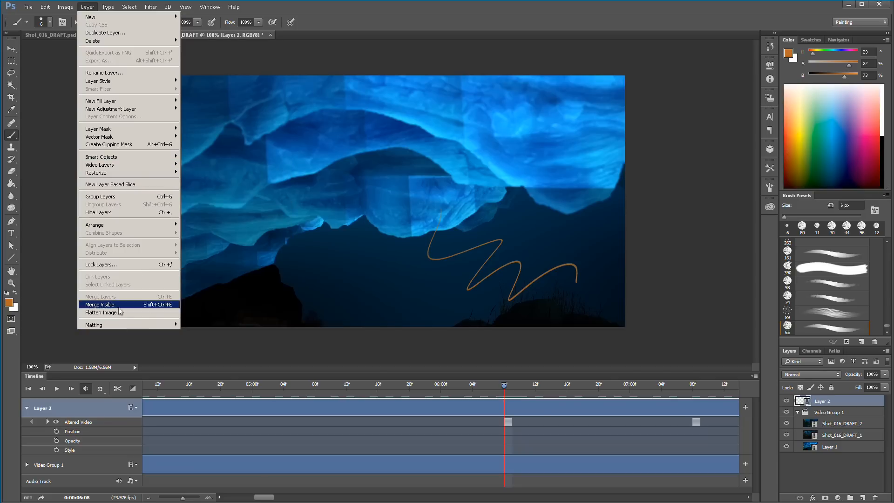
left_click(45, 7)
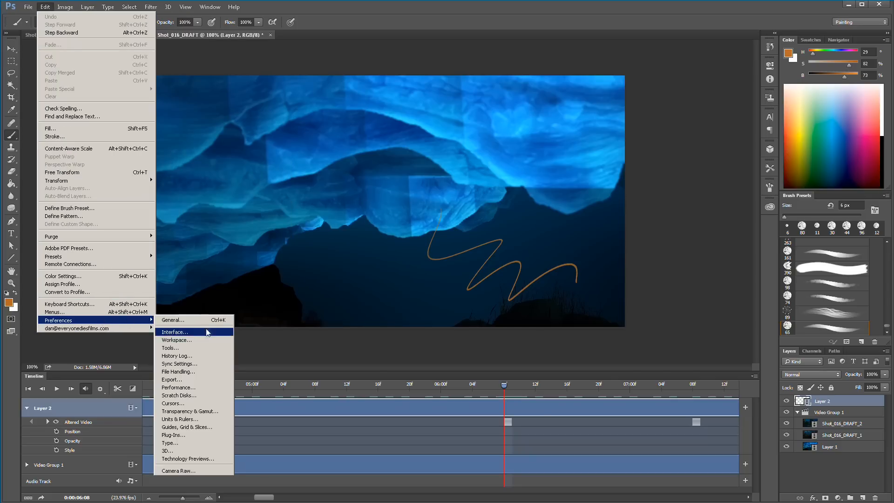
mouse_move(54, 312)
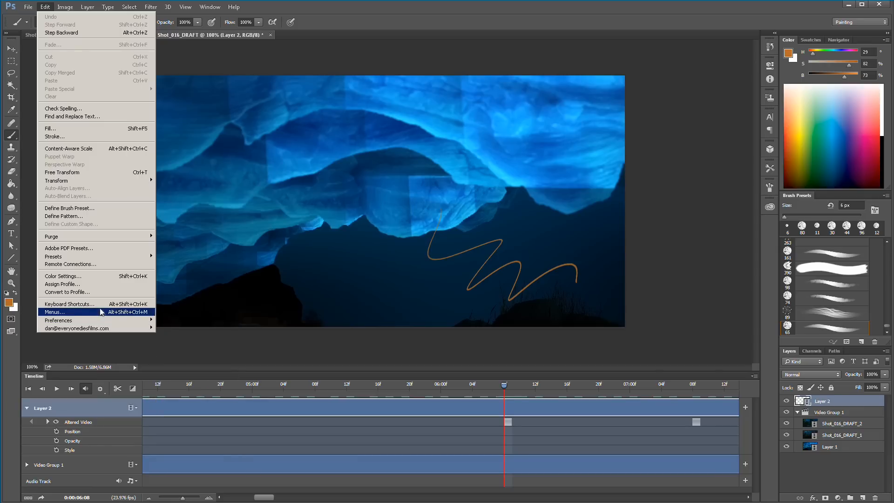
left_click(54, 312)
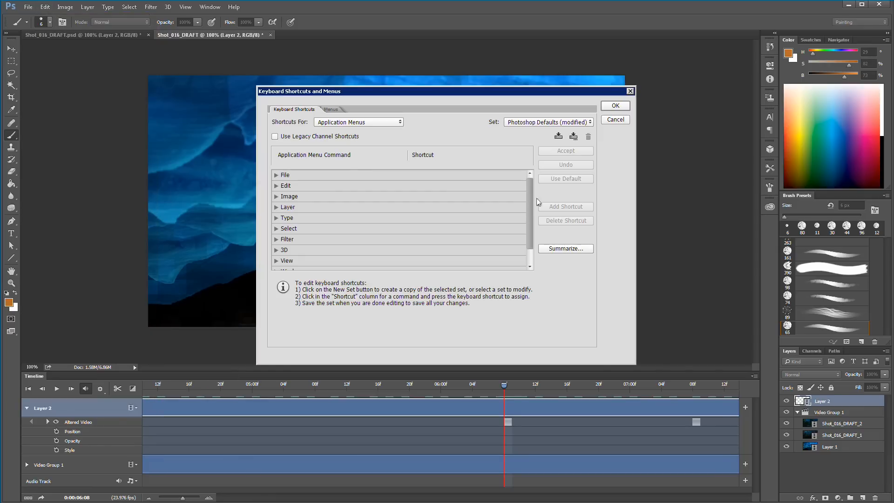
- Assign Shift+Ctrl+S to Video Layers > Insert Blank Frame, overriding Save As
left_click(287, 207)
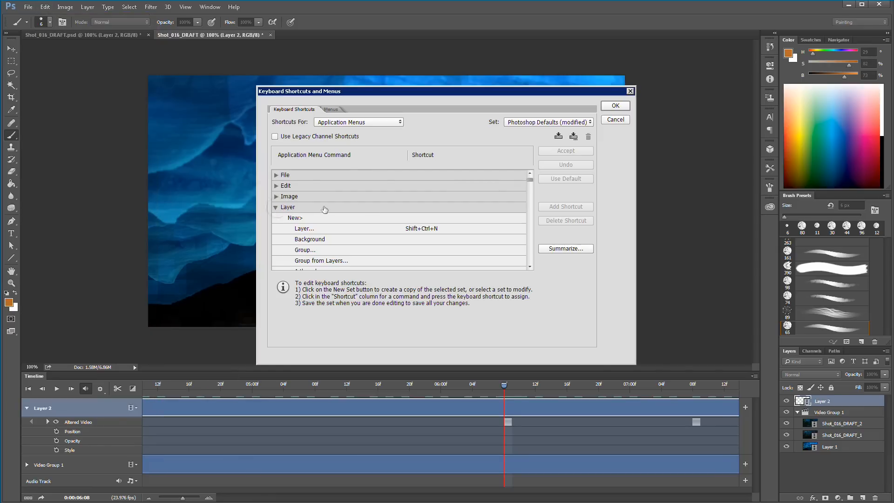
scroll("down", 3)
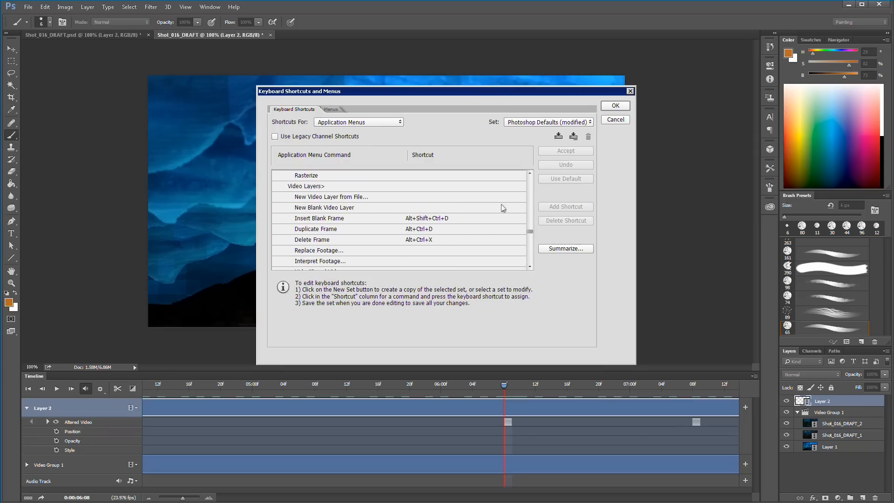
left_click(427, 218)
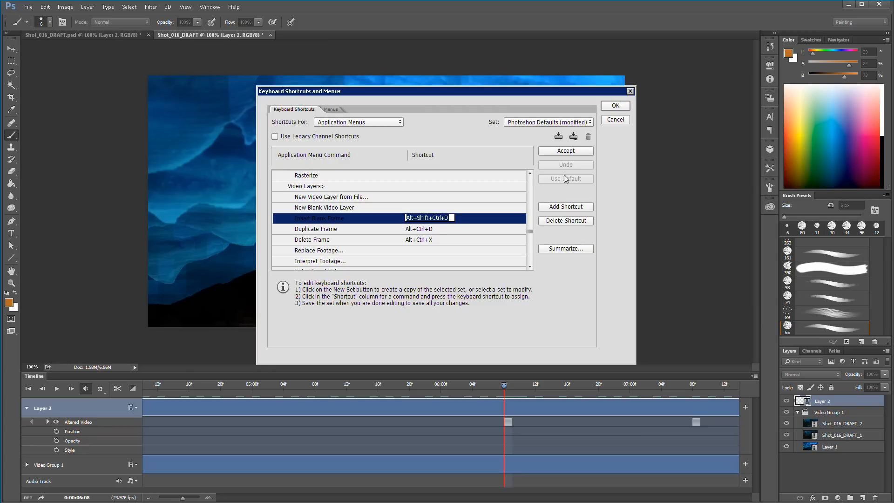
left_click(564, 221)
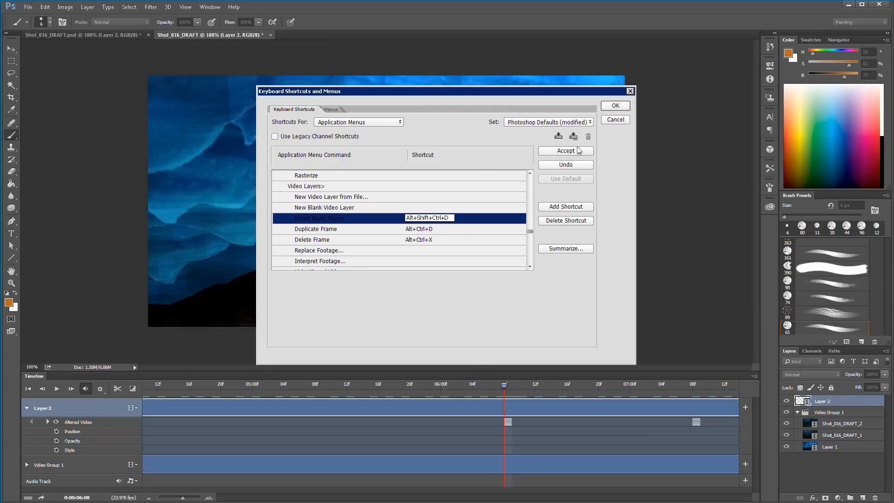
left_click(564, 151)
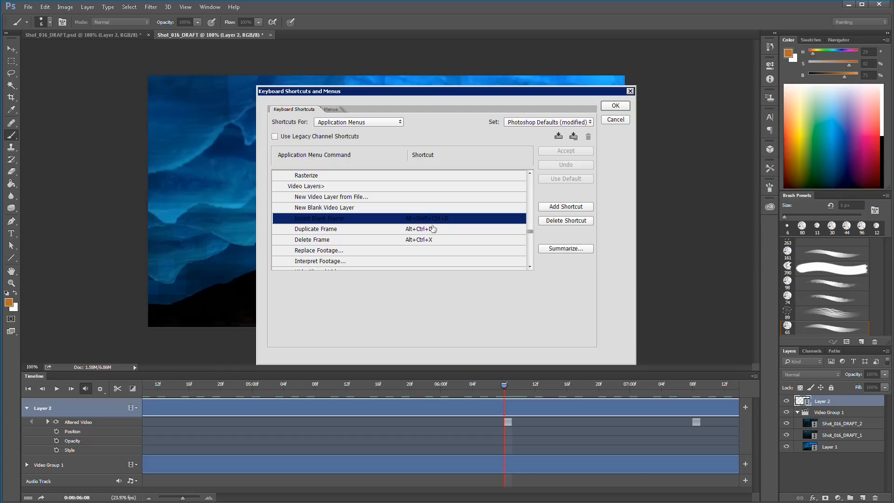
scroll("down", 3)
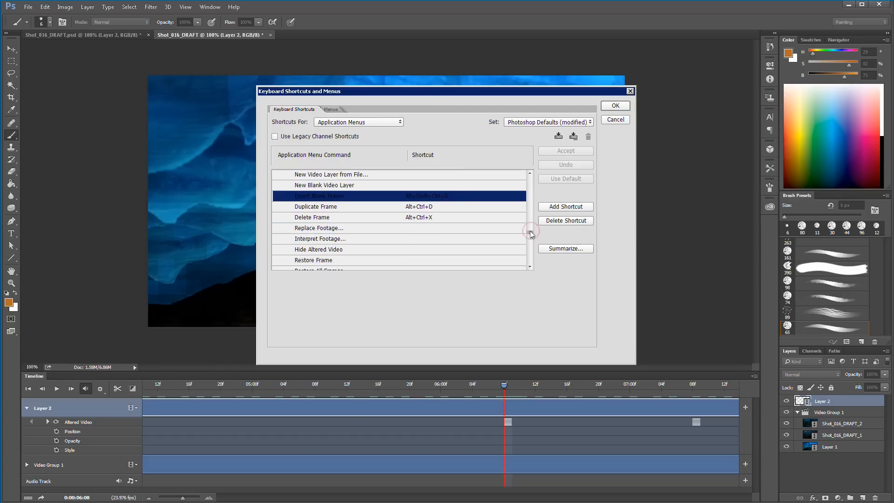
type("Shift+Ctrl+S")
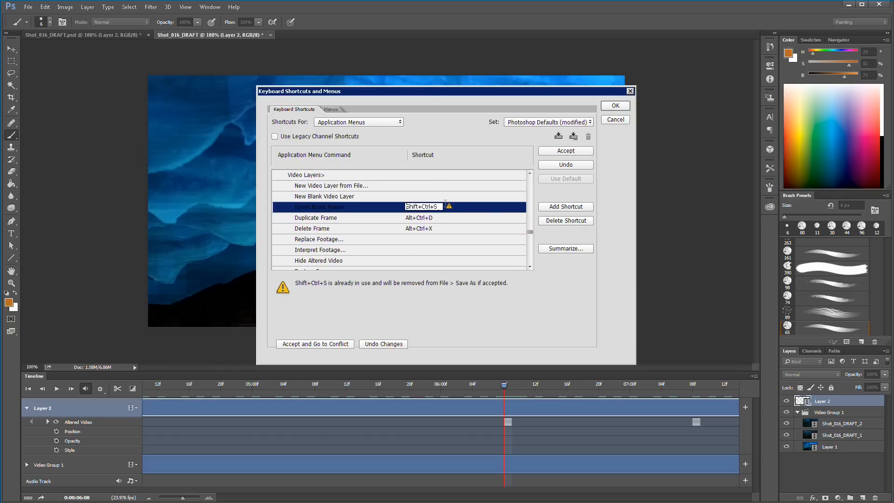
mouse_move(591, 201)
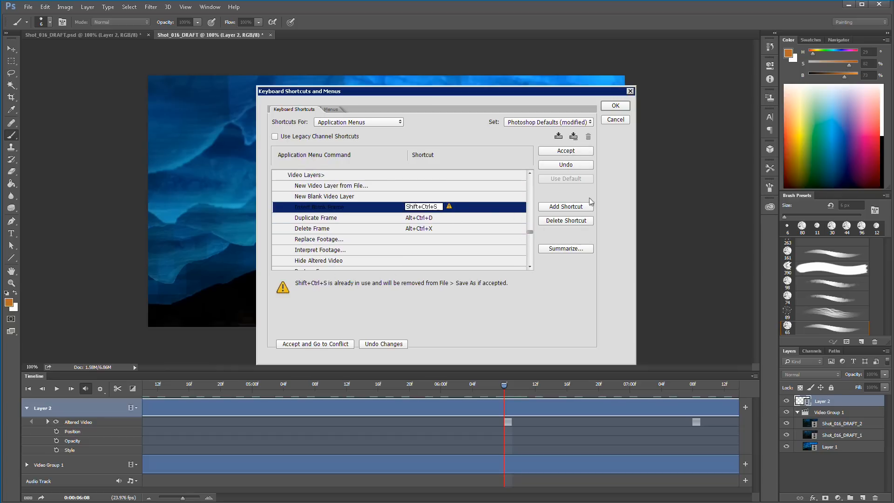
mouse_move(573, 187)
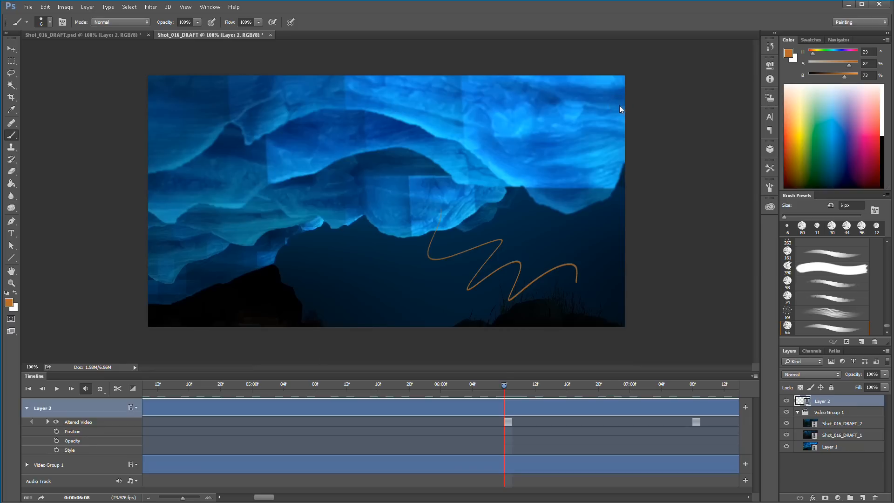
mouse_move(503, 409)
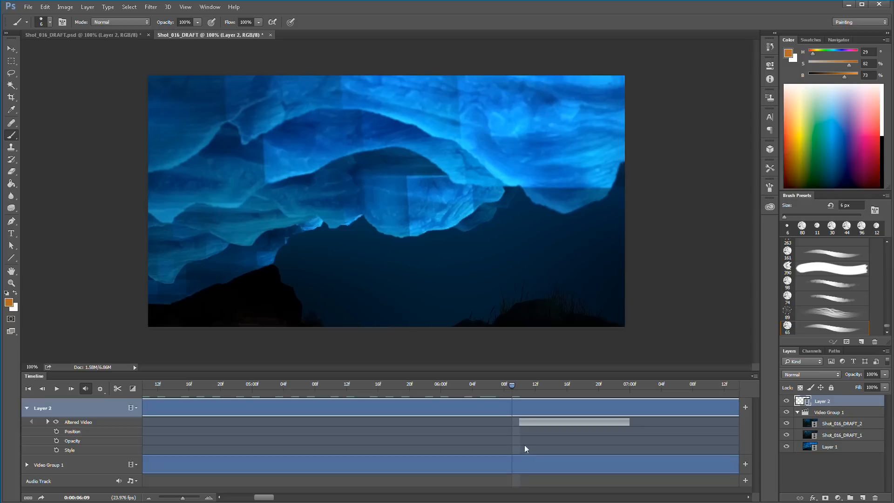
- Insert a blank frame on Layer 2 and paint a smaller orange squiggle there
left_click(504, 384)
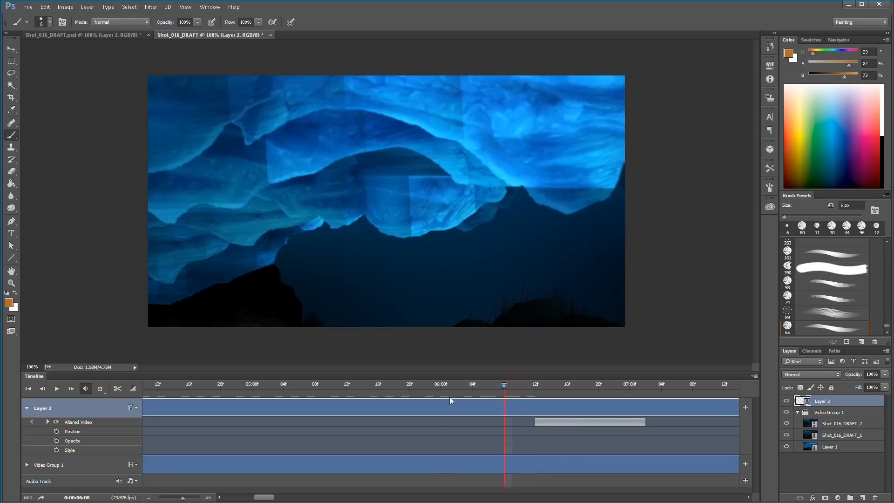
left_click(440, 384)
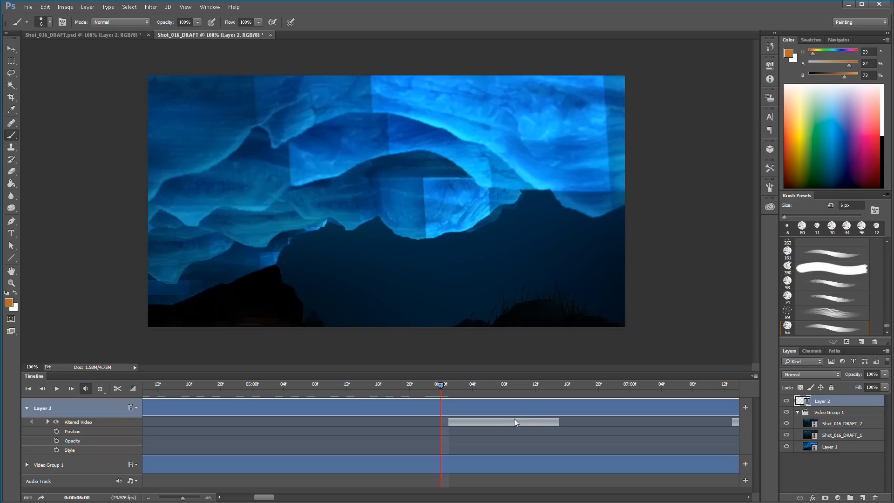
mouse_move(494, 431)
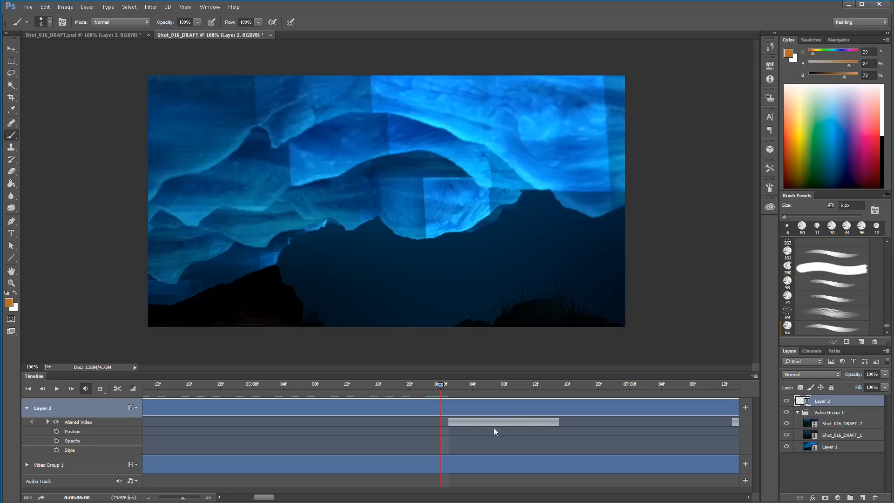
mouse_move(510, 392)
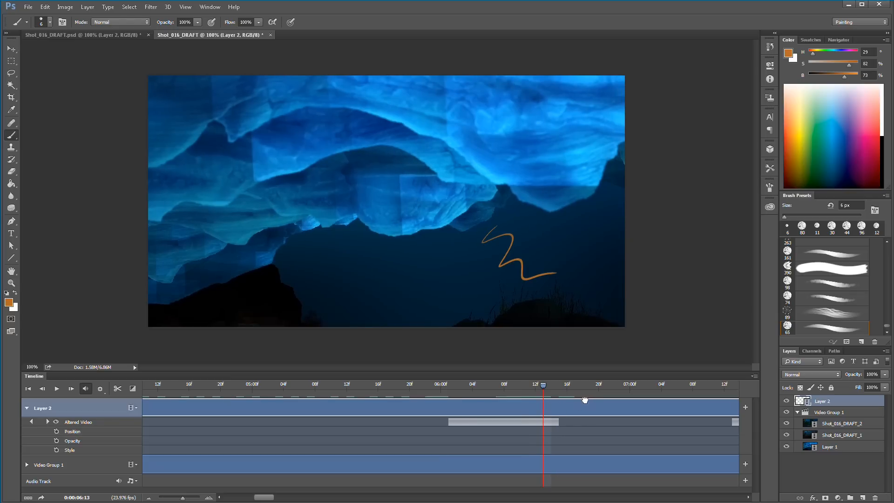
left_click(495, 385)
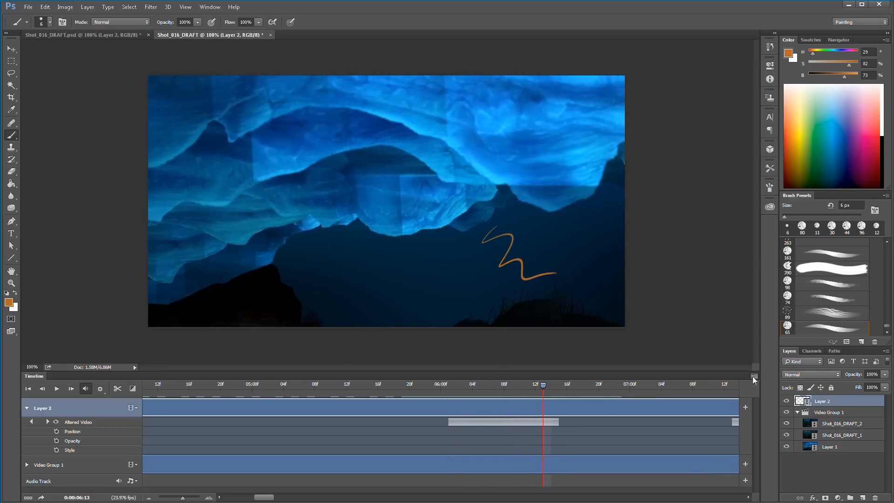
- Set onion skin Frames After to 0, then advance a frame to draw
left_click(754, 376)
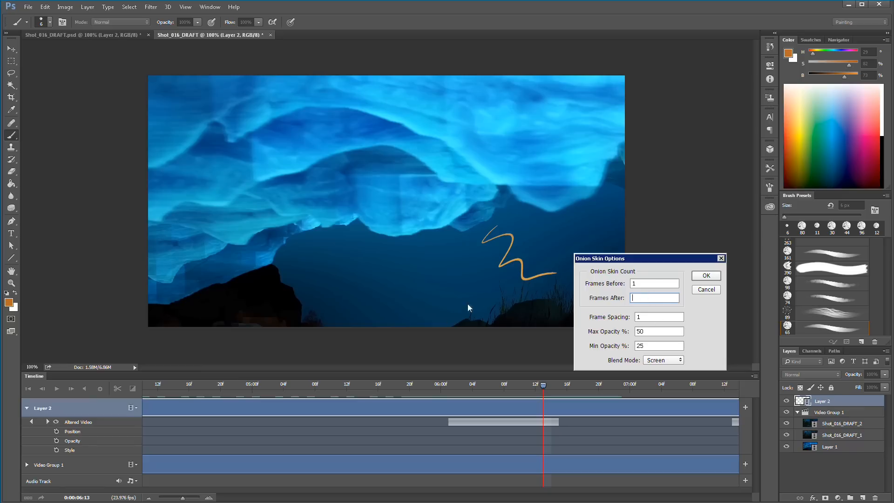
left_click(705, 275)
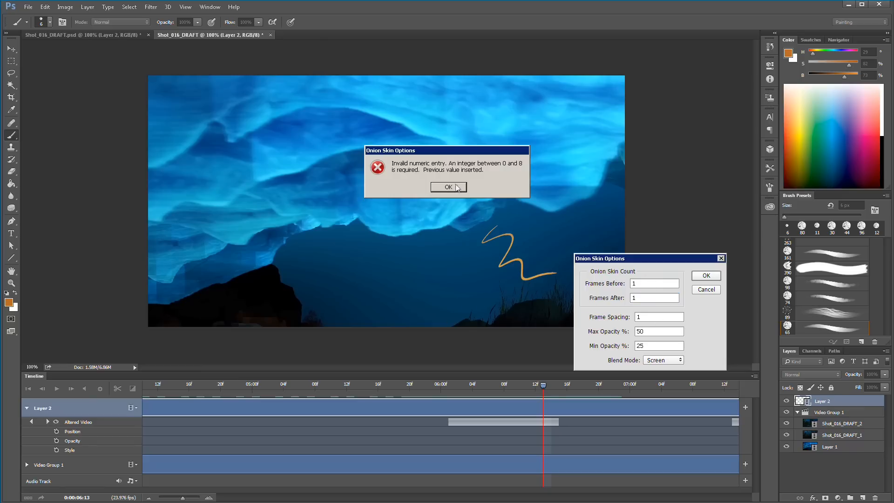
left_click(448, 188)
type("0")
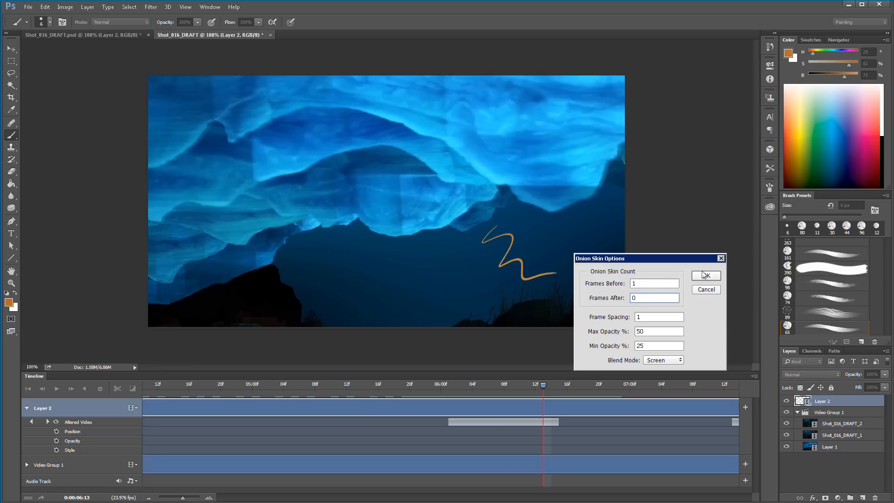
left_click(705, 275)
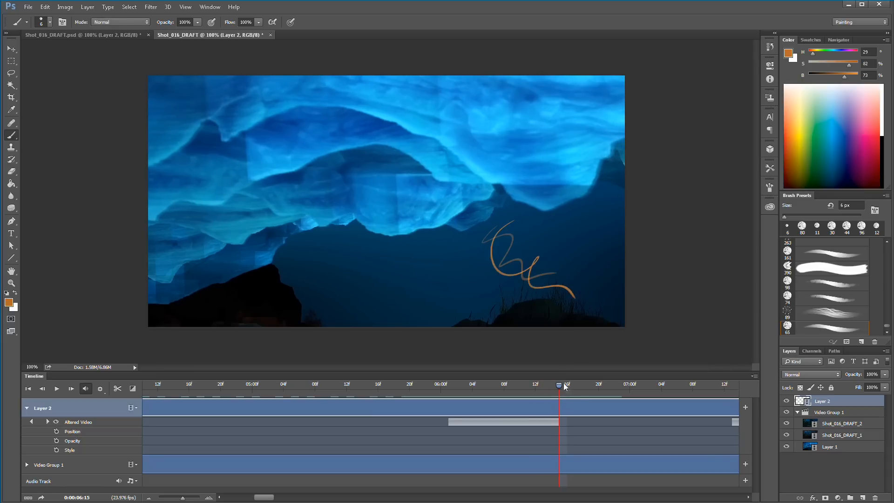
left_click(567, 384)
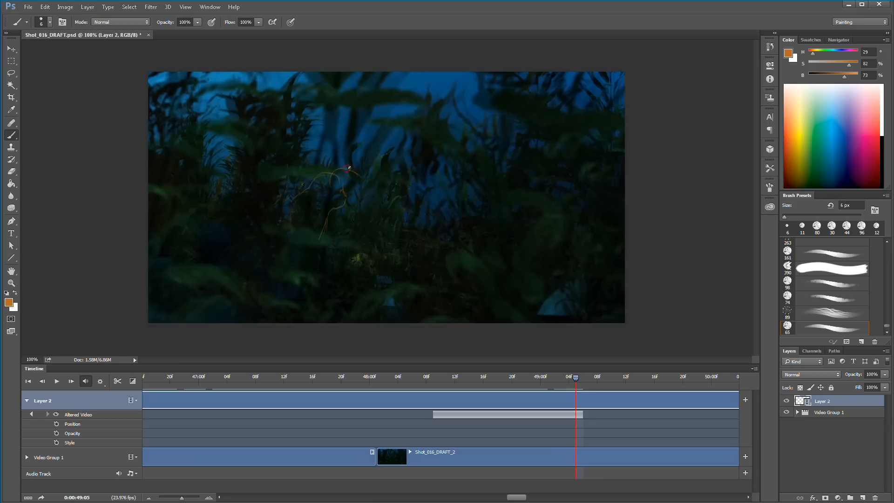
- Paint the orange seal outline on each of several consecutive Layer 2 frames
left_click(583, 376)
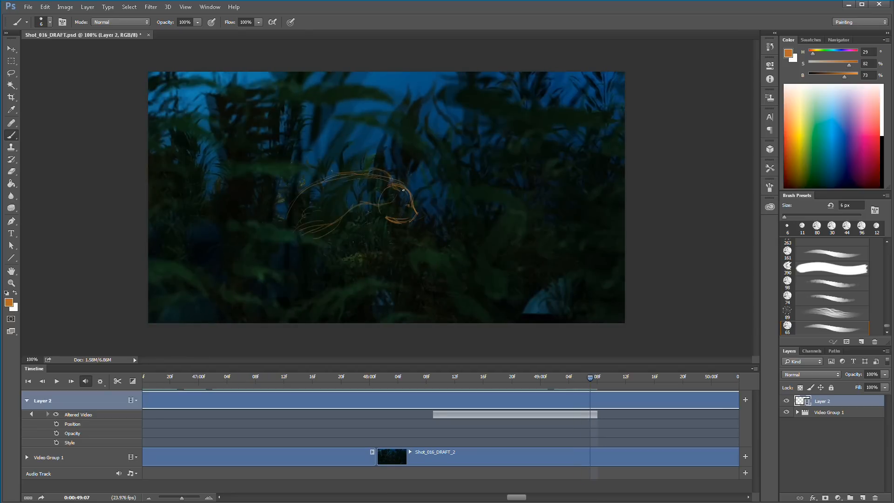
left_click(584, 376)
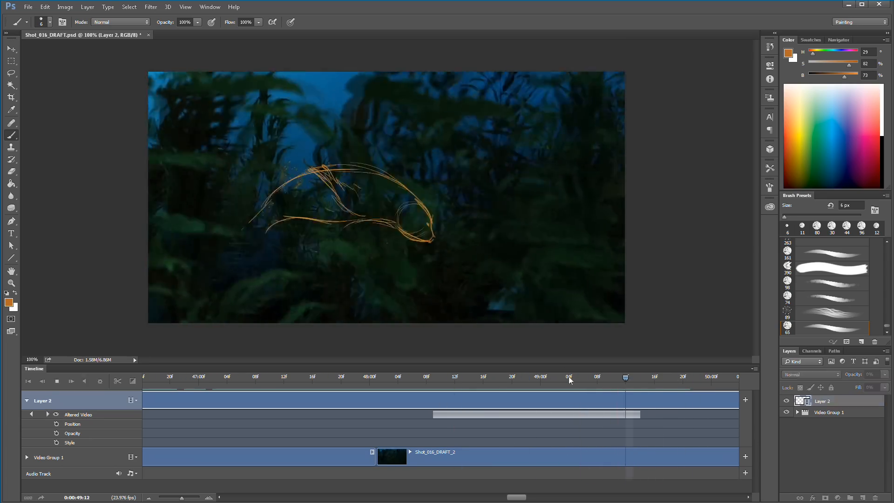
left_click(640, 376)
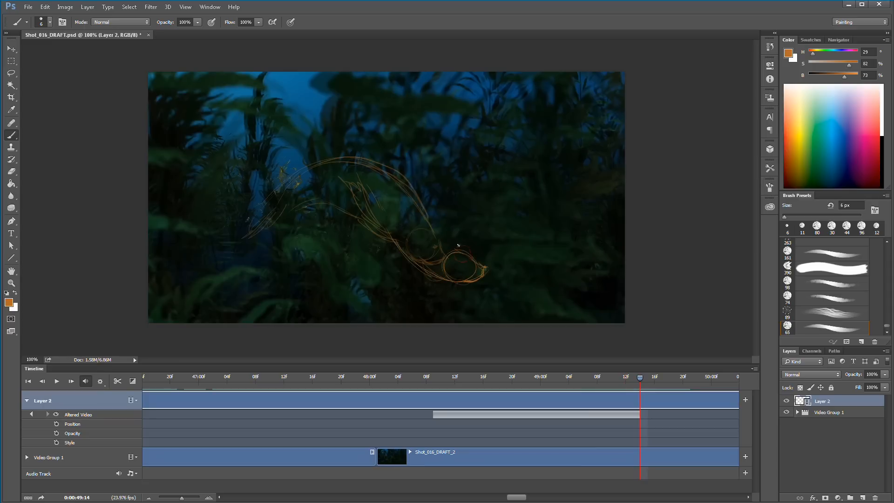